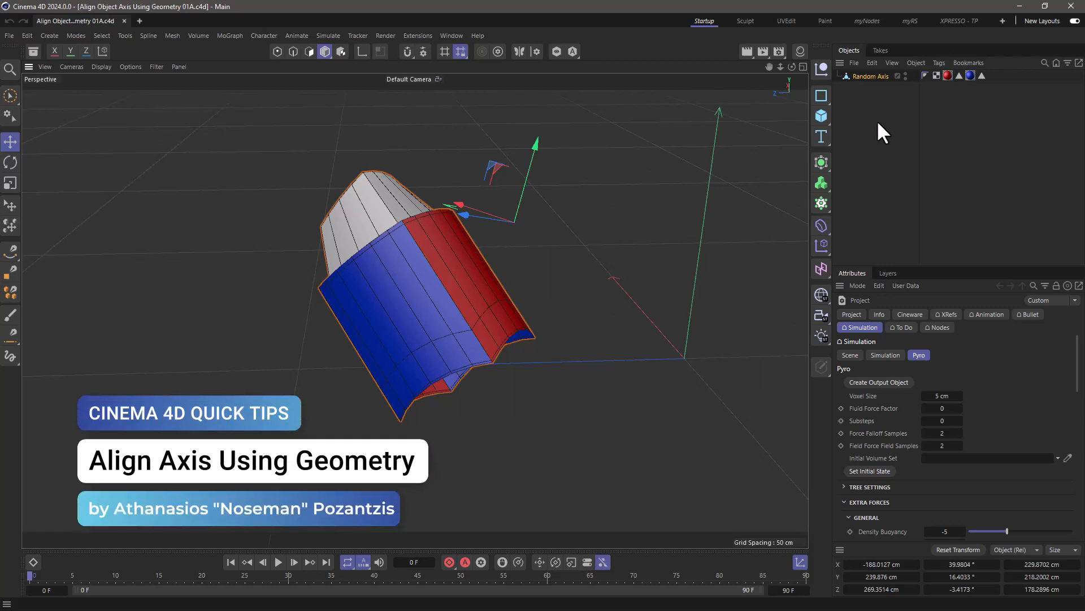
mouse_move(886, 138)
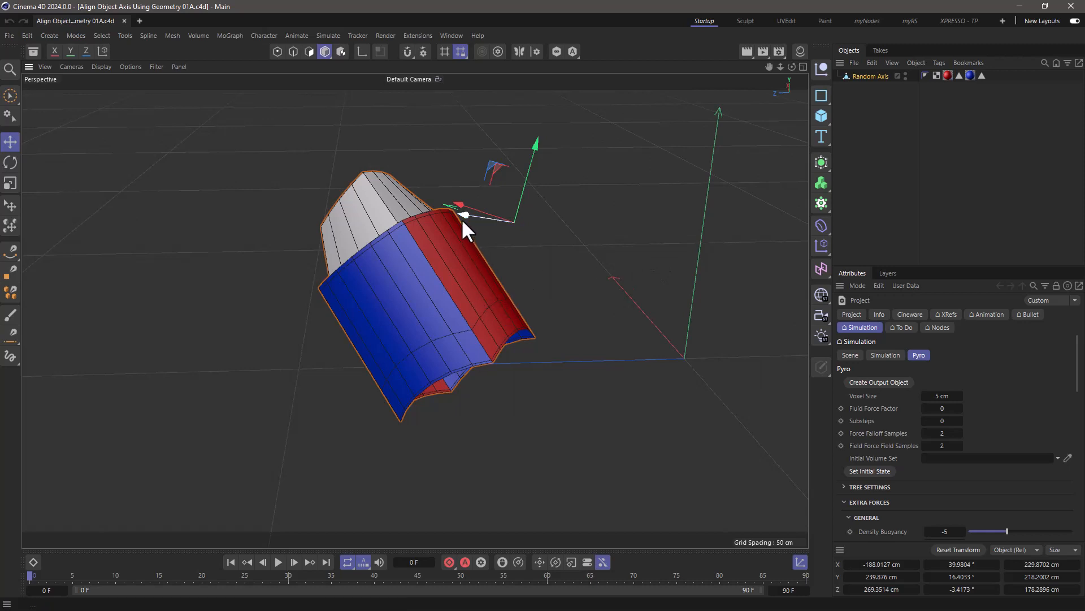
mouse_move(512, 219)
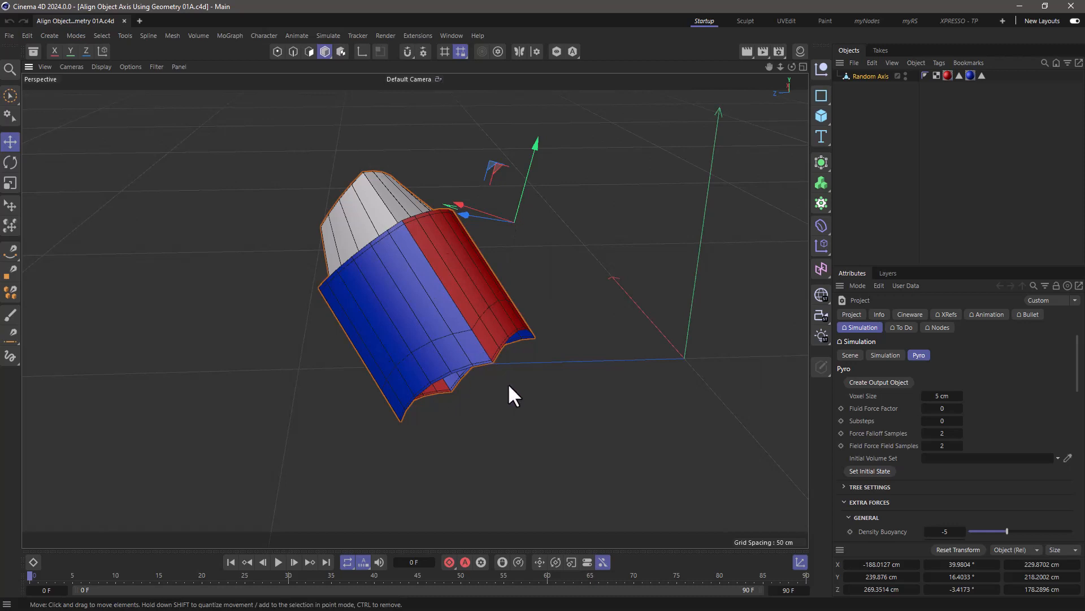
mouse_move(471, 373)
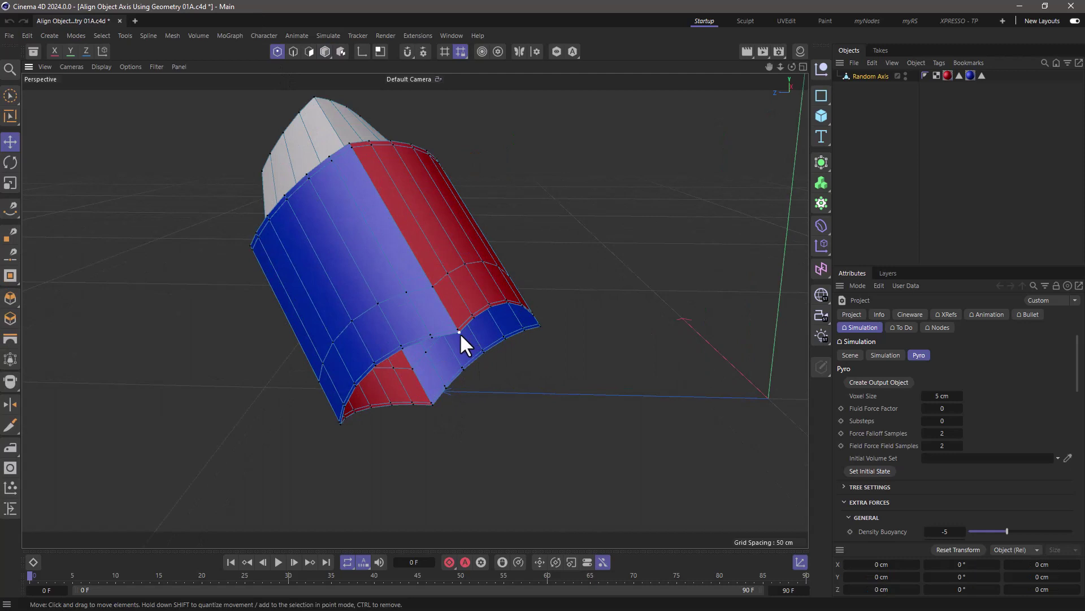
- Select the four bottom corner points and set Axis Center alignment to Selected Edge
click(458, 340)
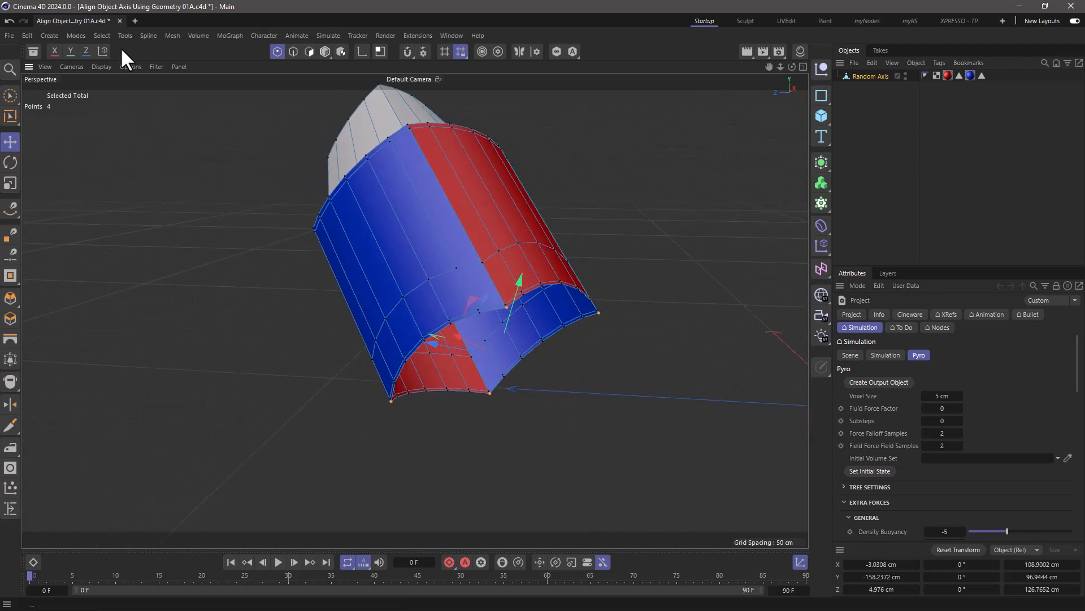
click(125, 35)
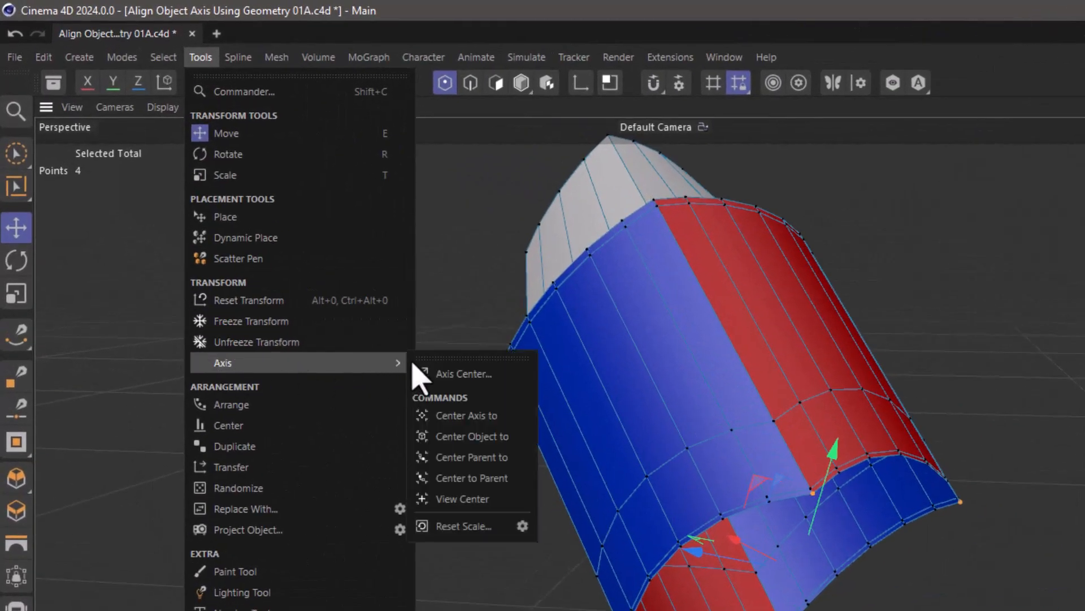
click(463, 374)
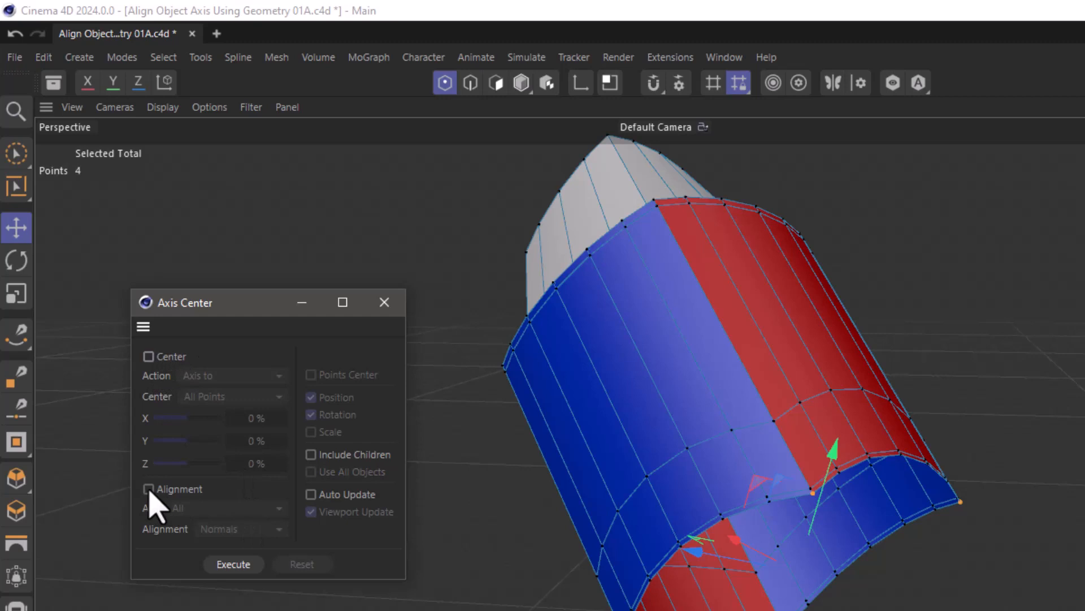
click(148, 489)
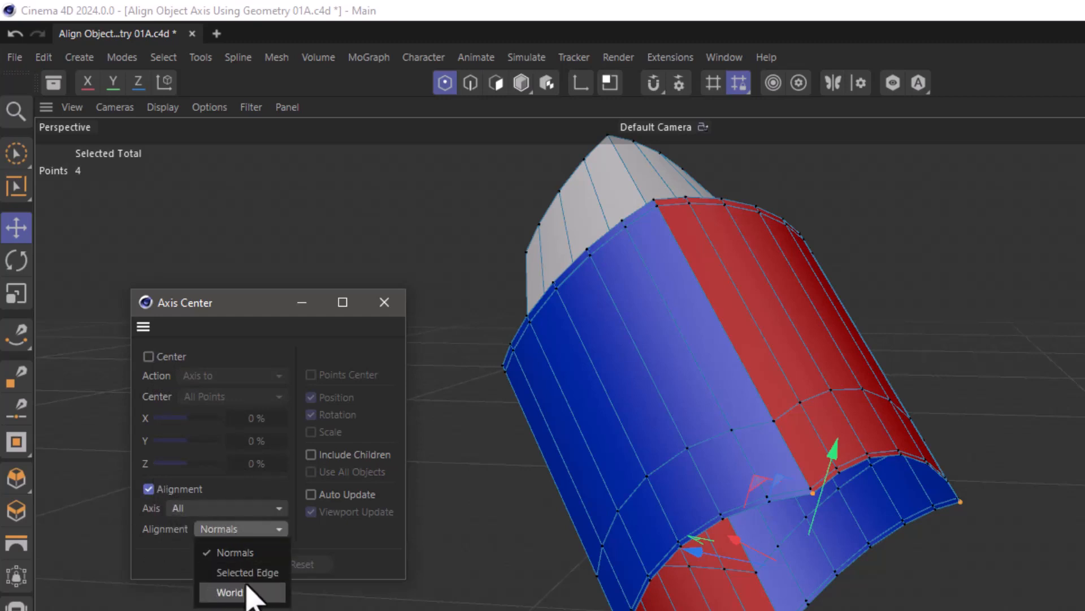
click(244, 572)
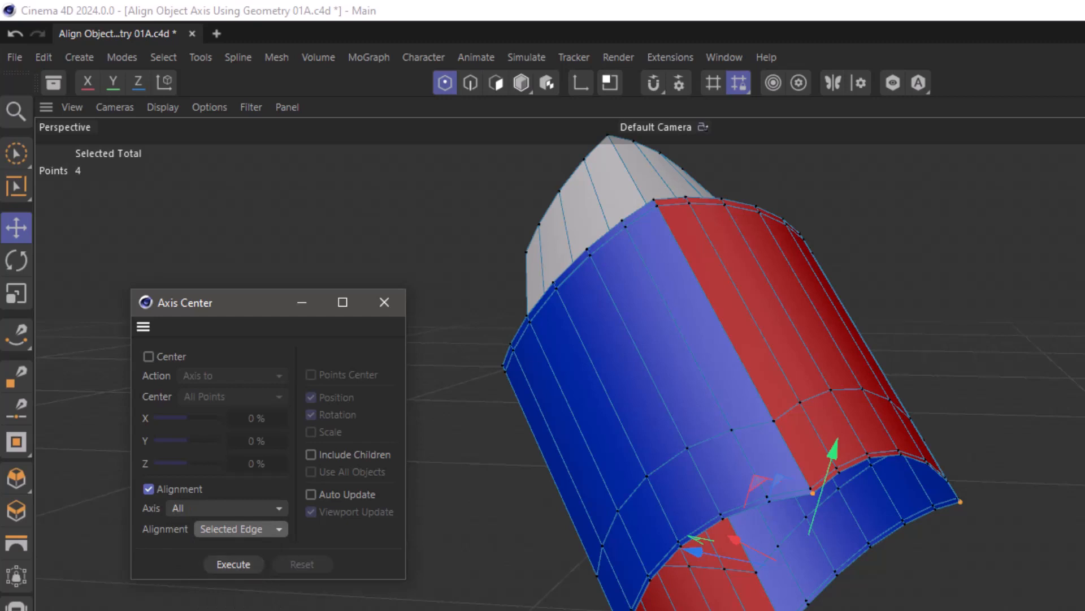
mouse_move(253, 573)
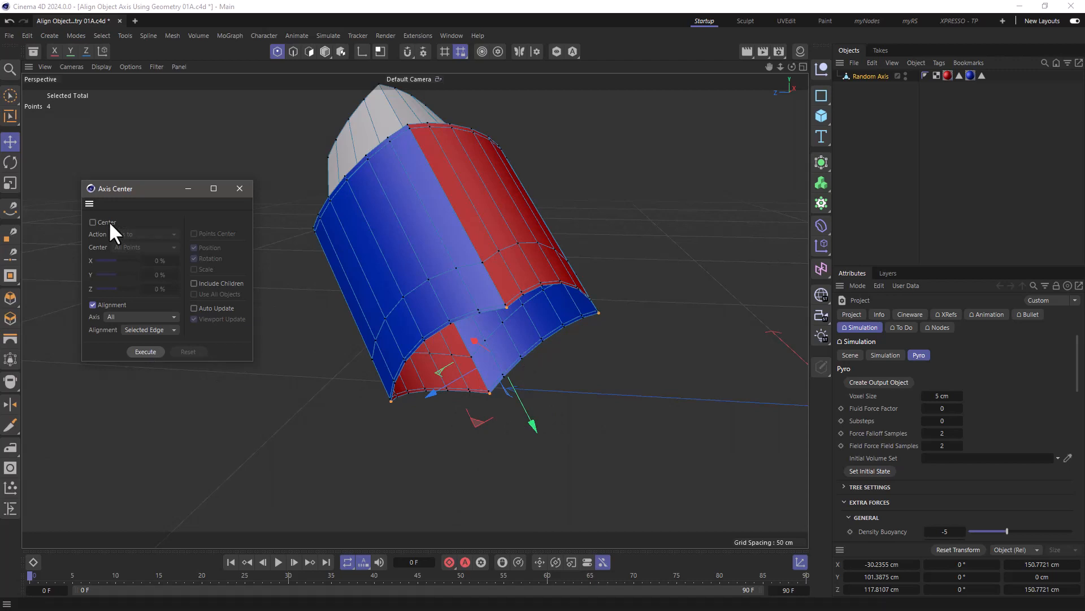
- Enable centering the axis on points in the Axis Center settings
click(92, 223)
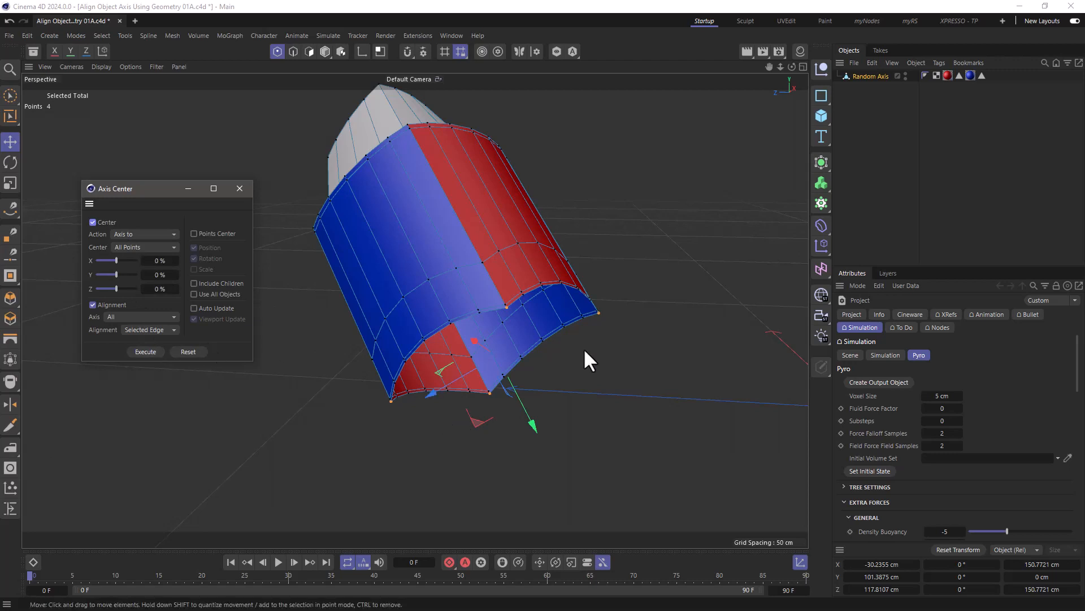
mouse_move(433, 296)
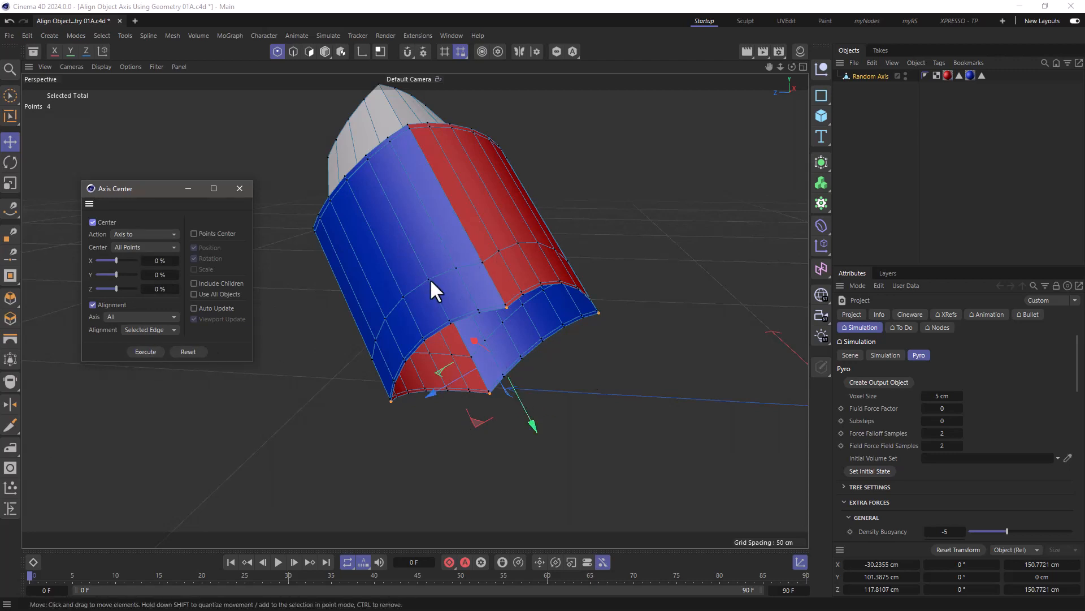
mouse_move(520, 394)
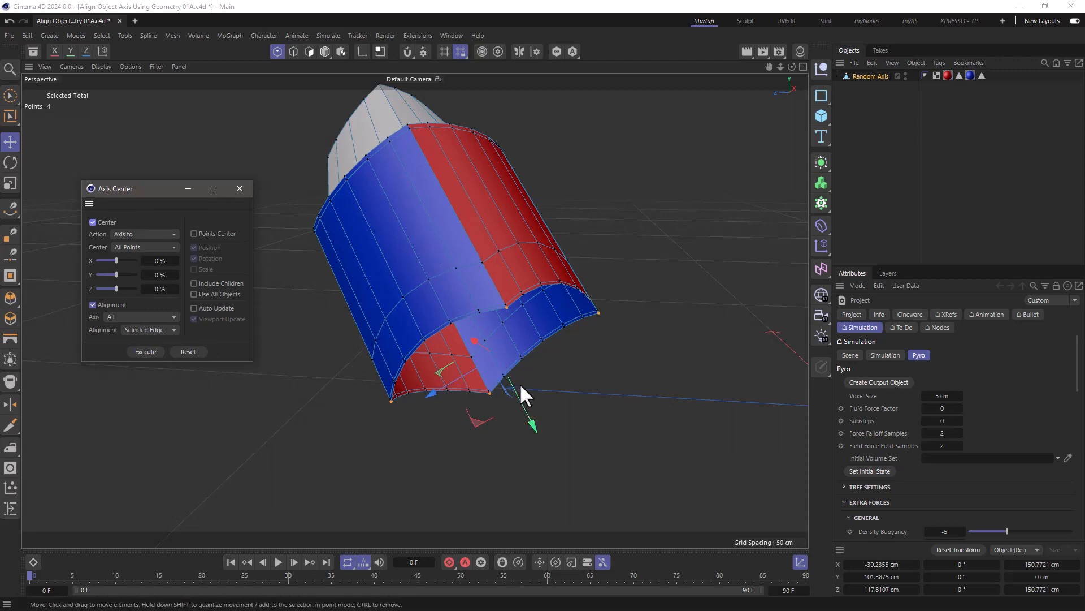
mouse_move(129, 274)
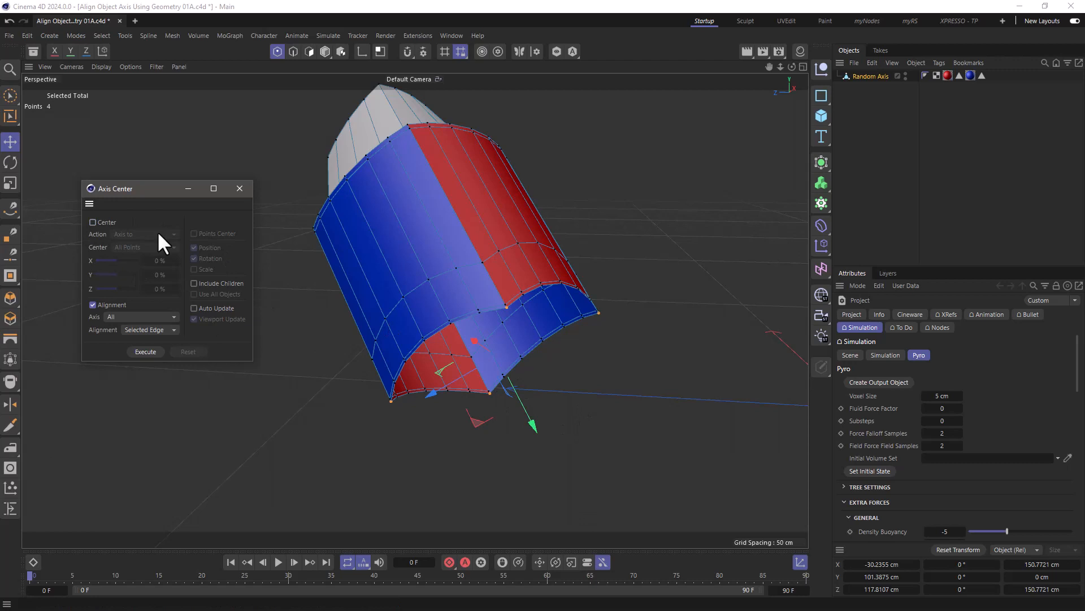
mouse_move(238, 211)
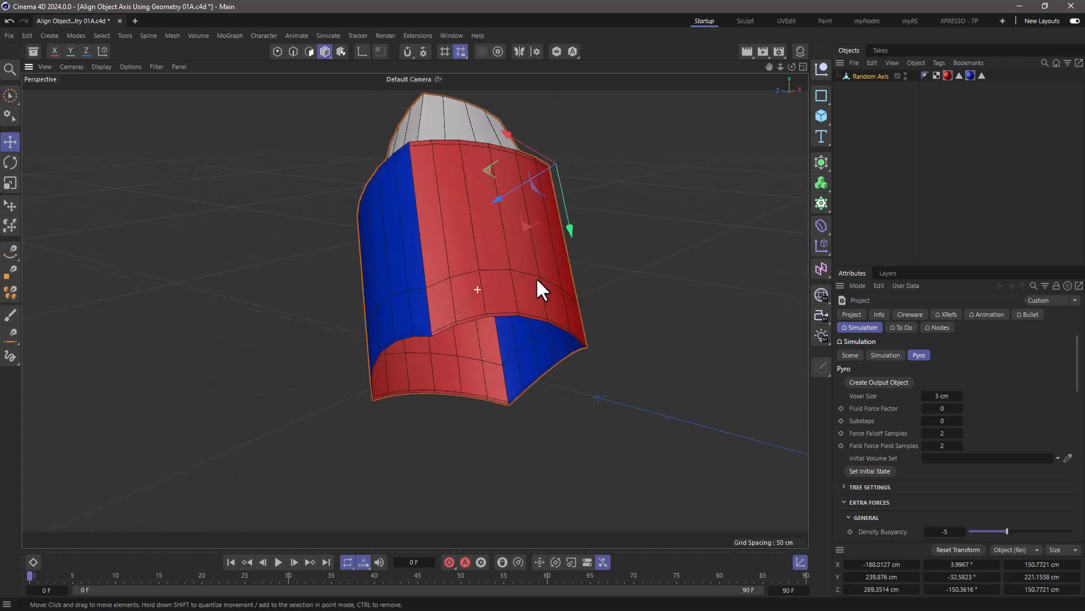
- Orbit the view and edit Random Axis's position X in the Coordinates tab
drag(540, 290, 463, 308)
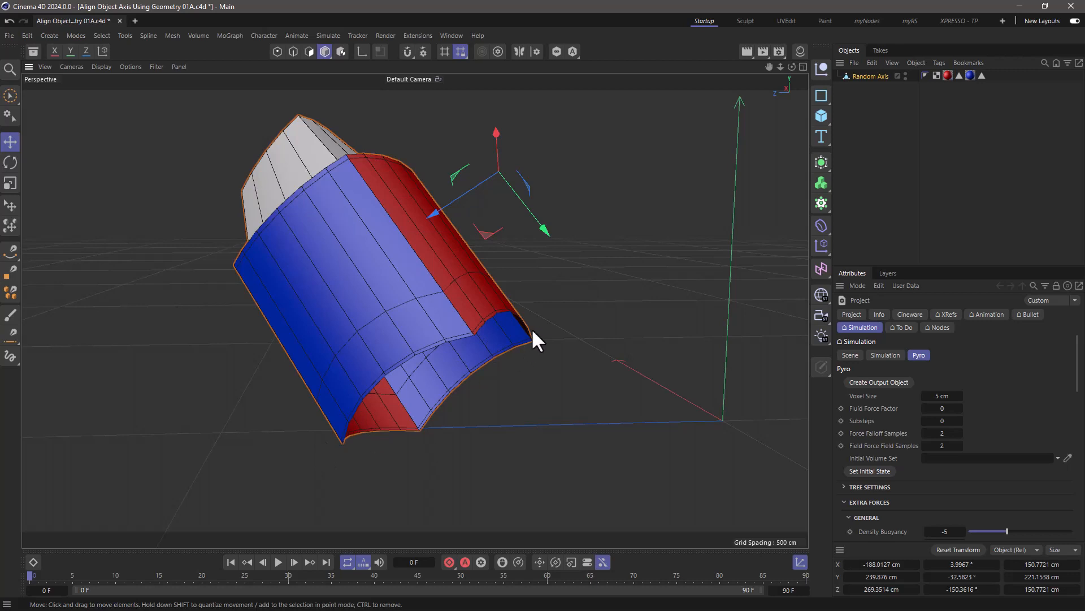
click(863, 283)
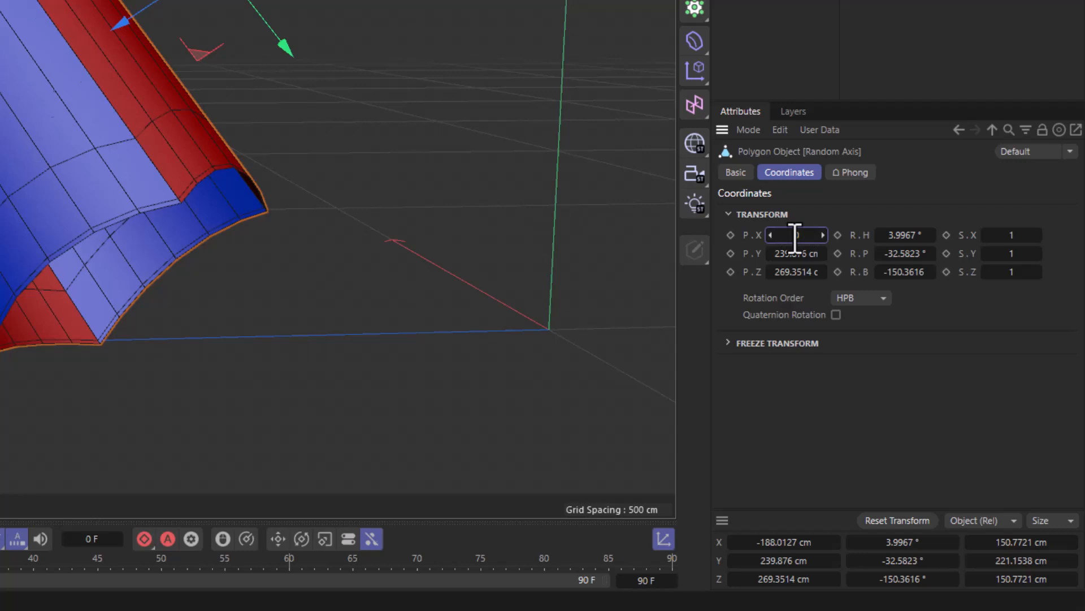
click(898, 520)
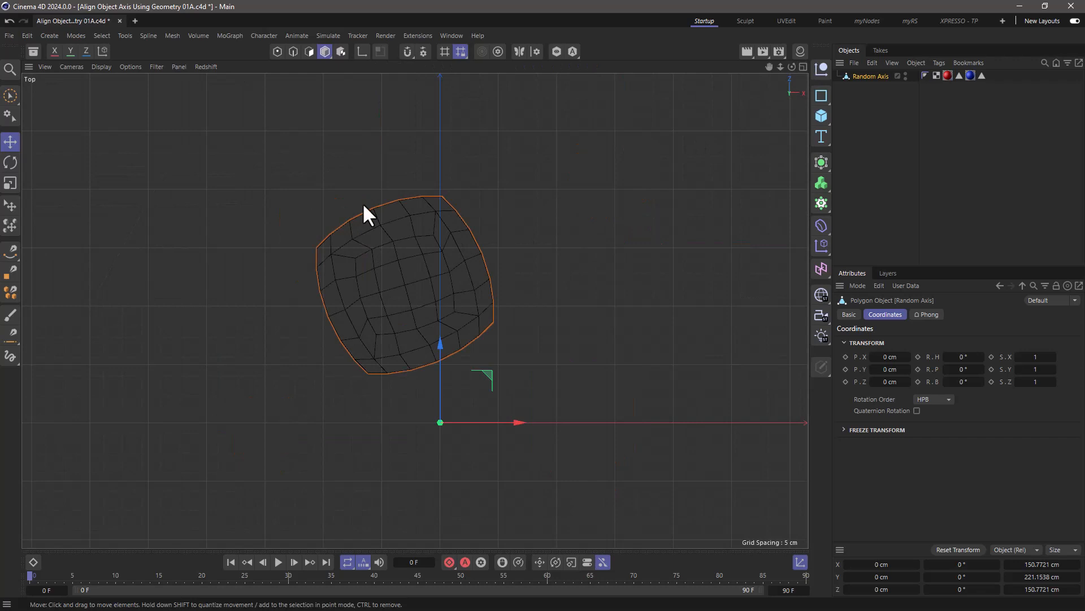
mouse_move(372, 186)
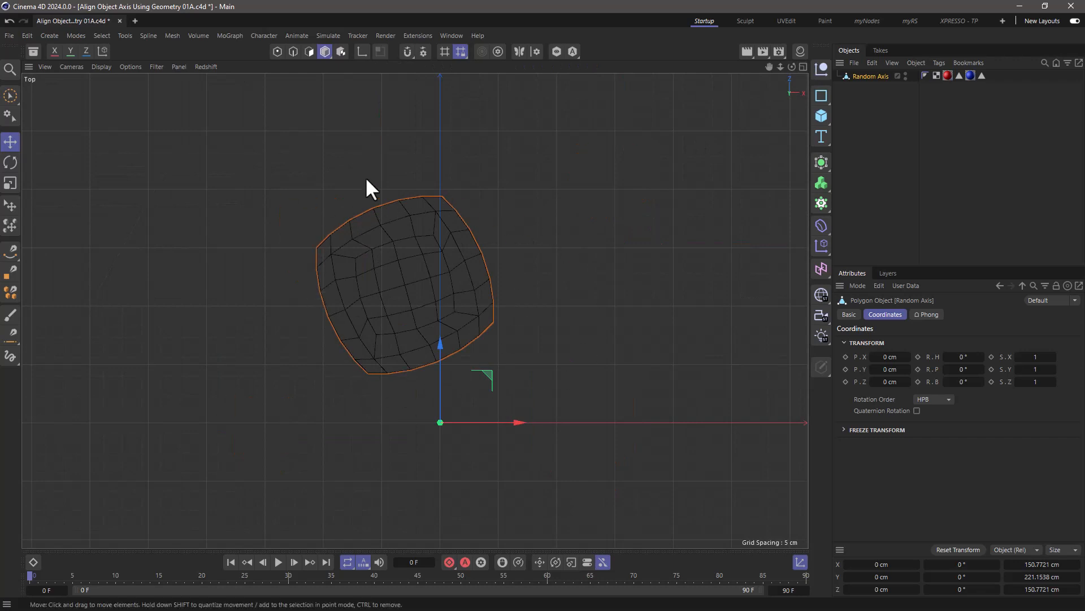
mouse_move(490, 343)
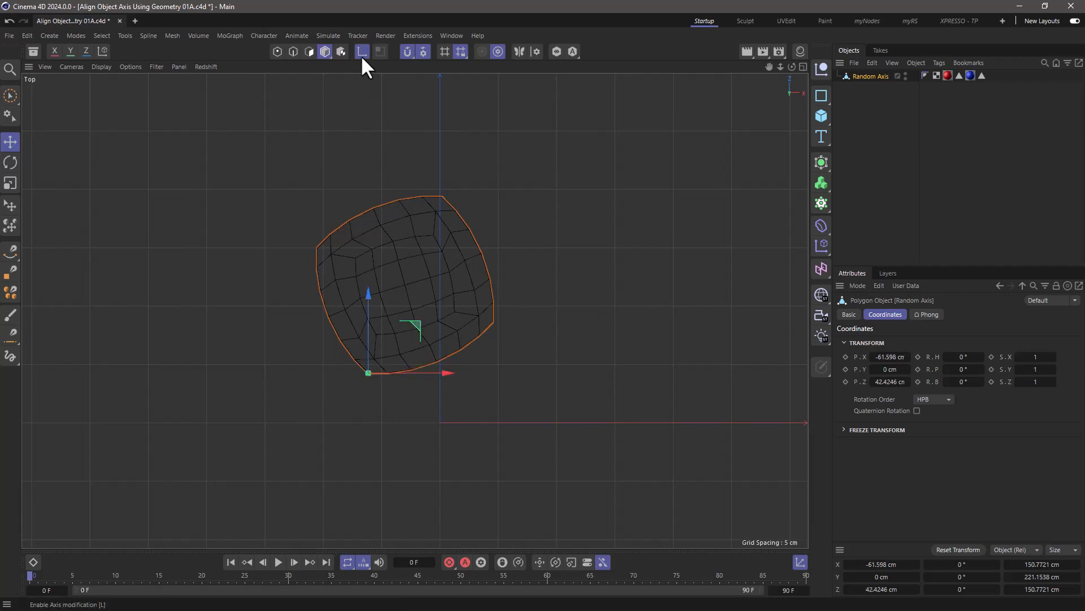
- Turn off axis modification after placing the axis at the corner
click(362, 51)
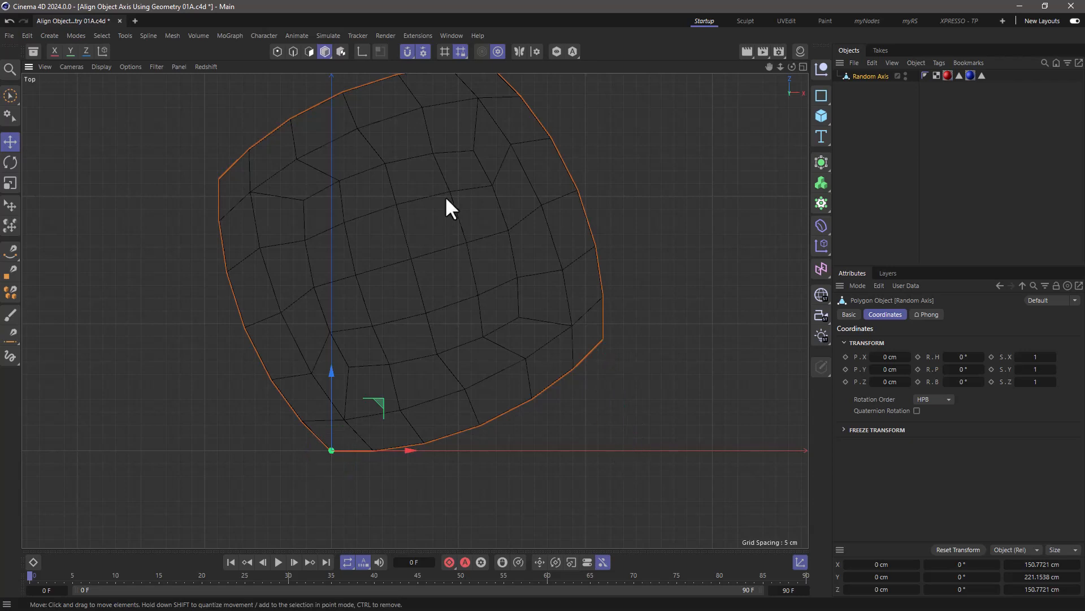
- Enable snapping and rotate the object from its right corner onto the X axis
click(408, 52)
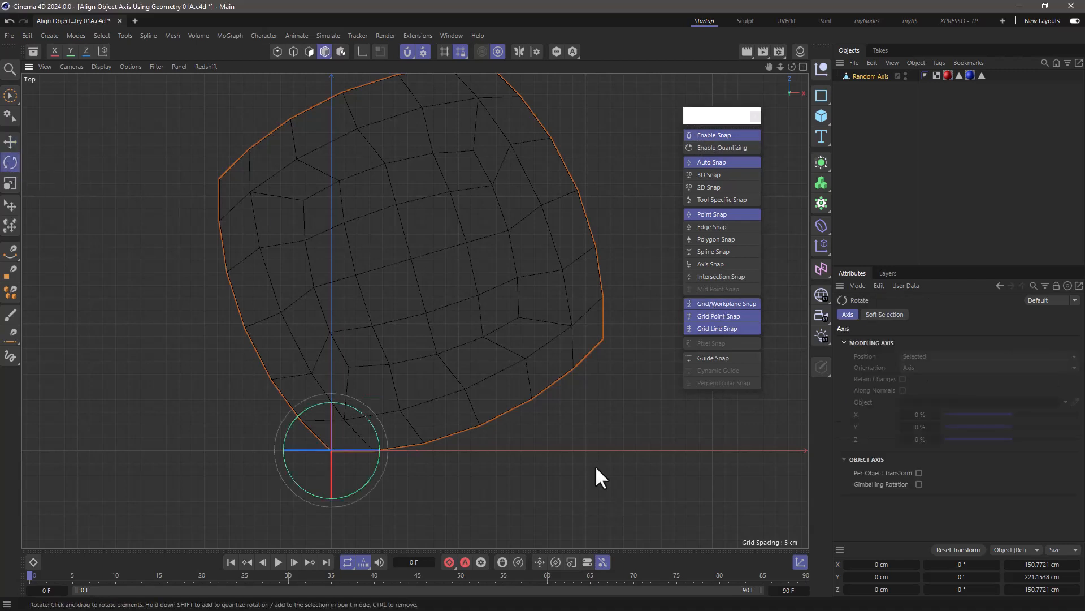
mouse_move(523, 433)
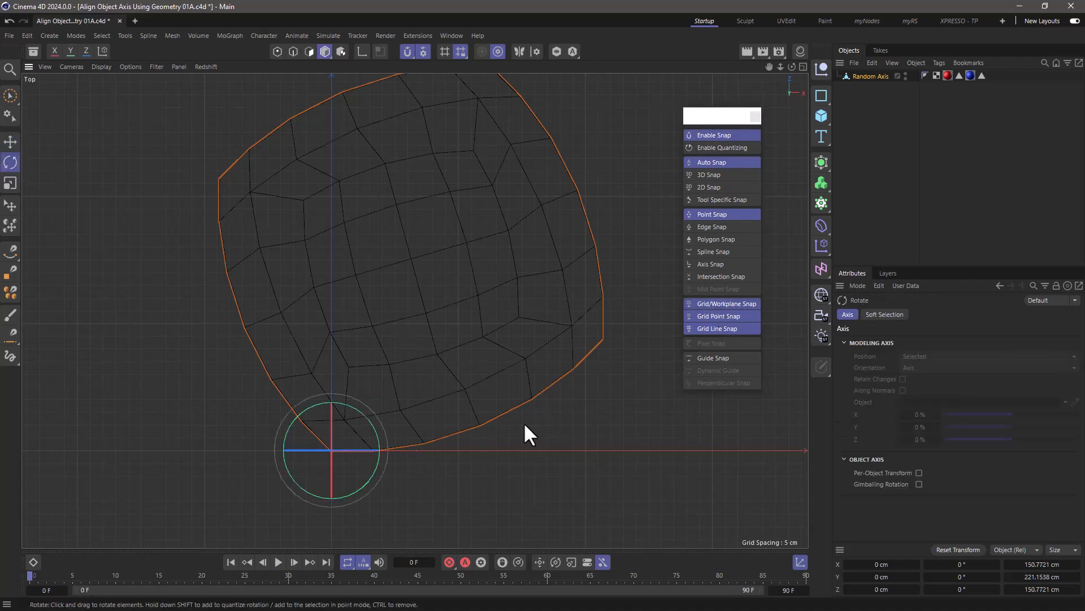
mouse_move(473, 406)
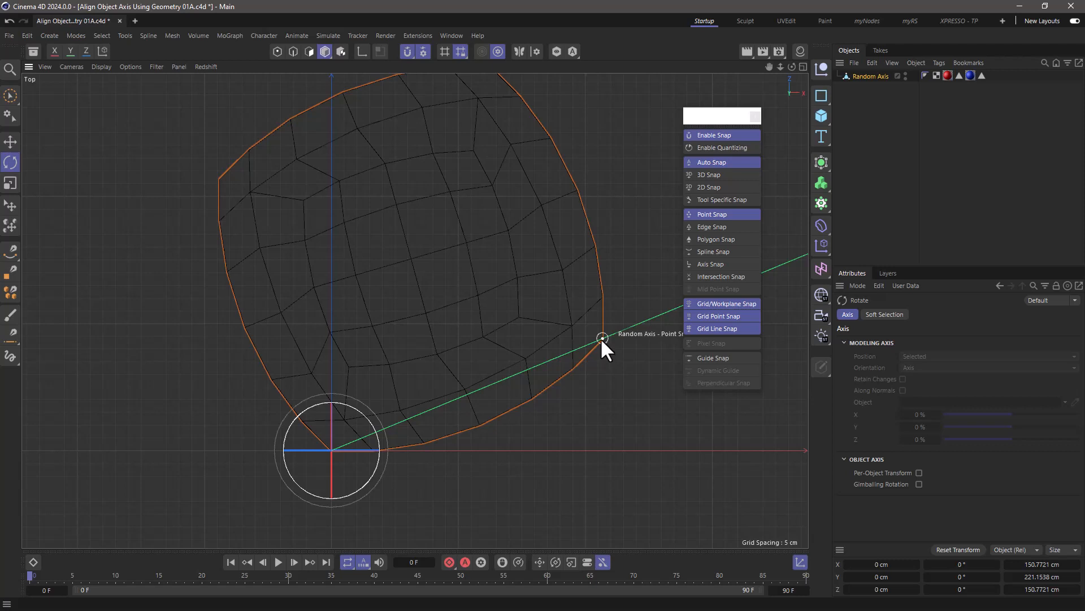
drag(602, 338, 606, 363)
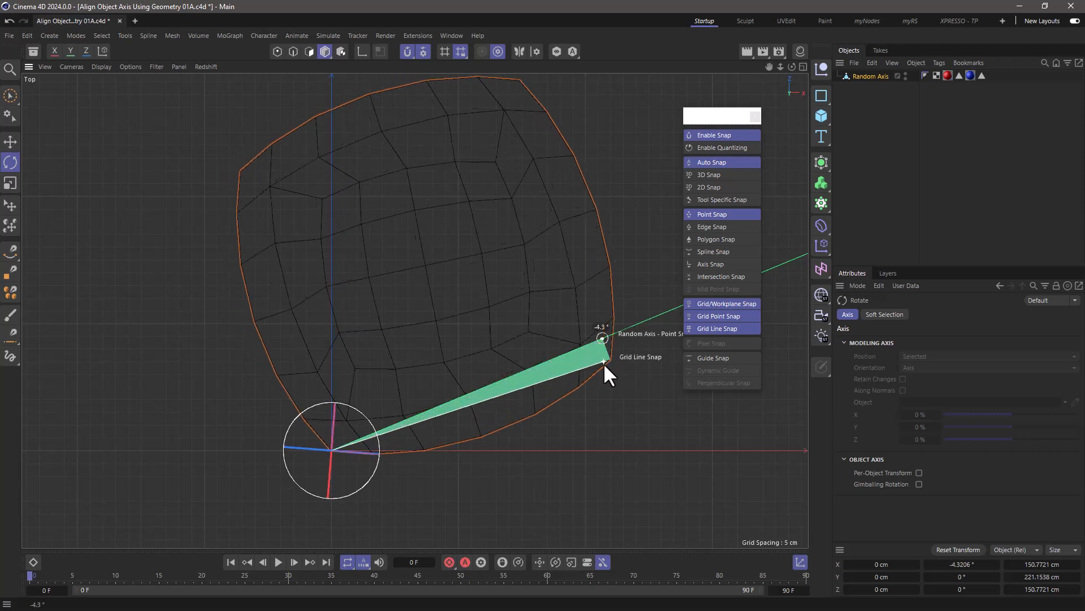
drag(605, 361, 627, 453)
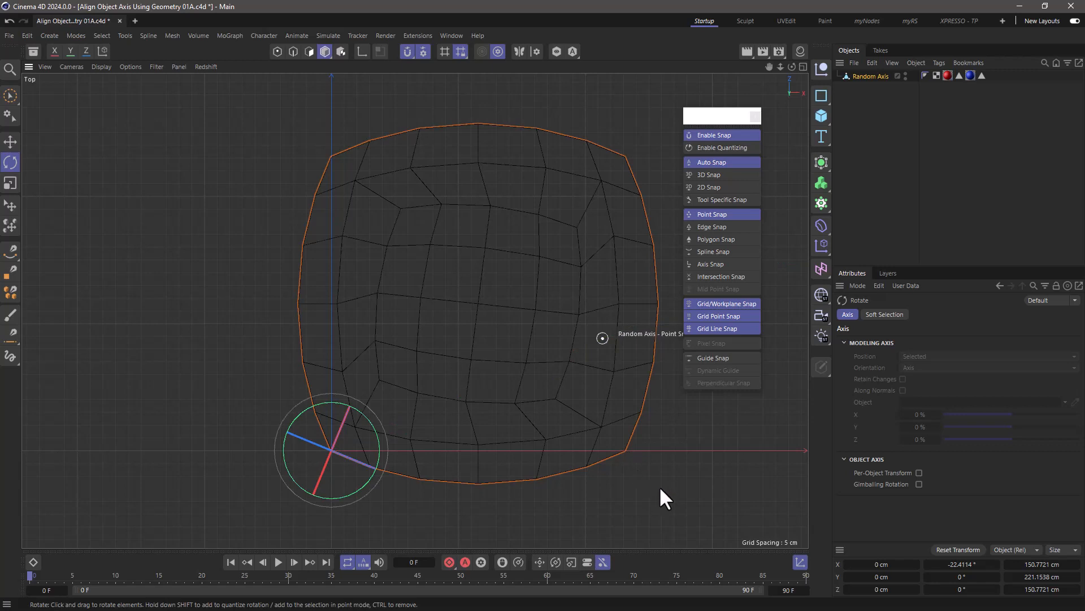
mouse_move(412, 85)
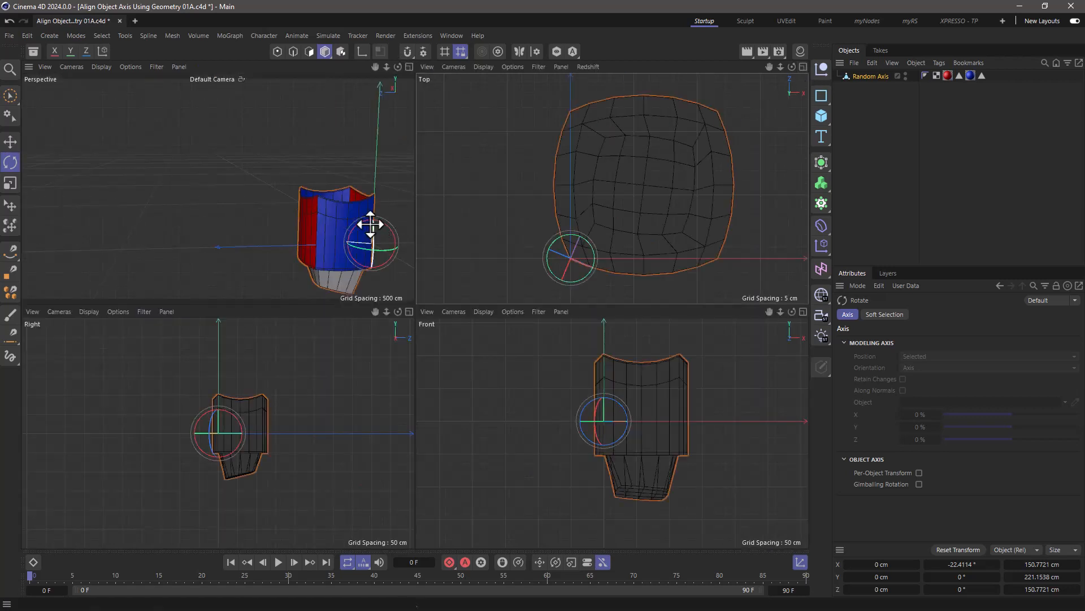
- Re-frame the object in the perspective view
drag(373, 225, 267, 219)
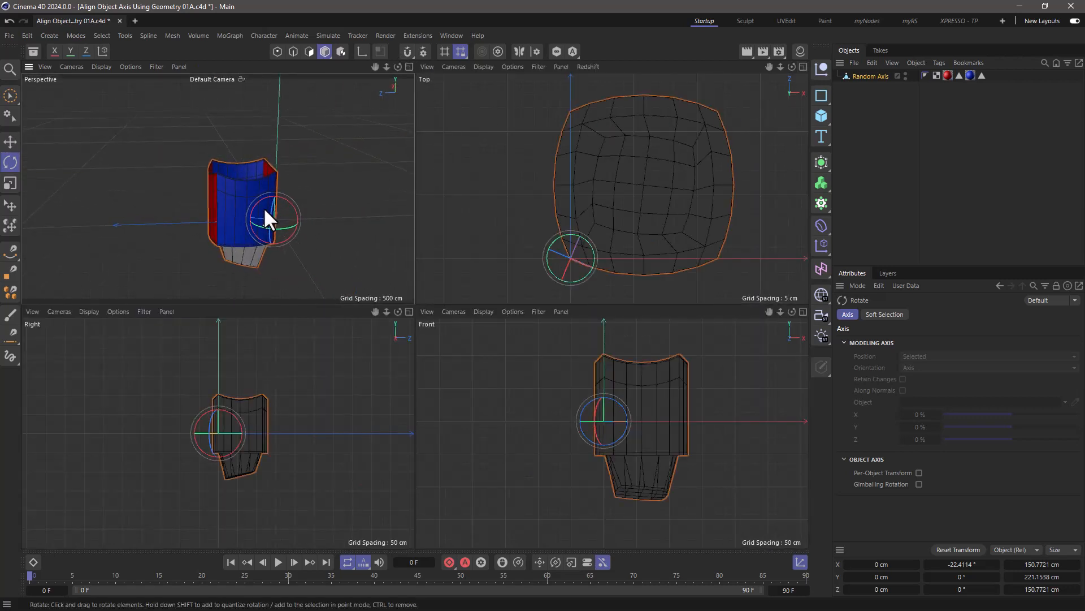
mouse_move(306, 88)
text(0)
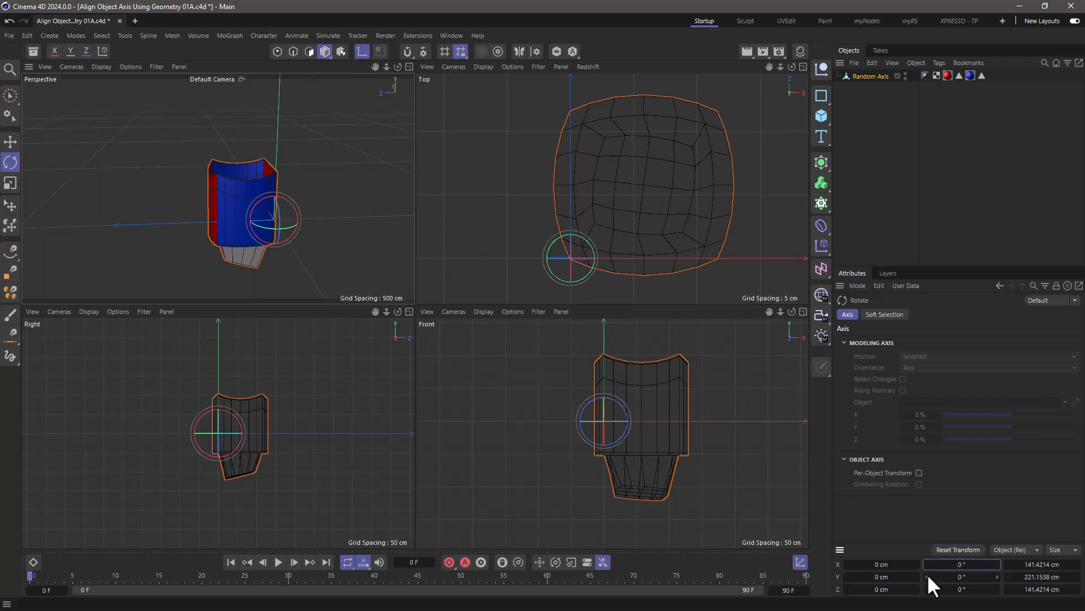
mouse_move(563, 227)
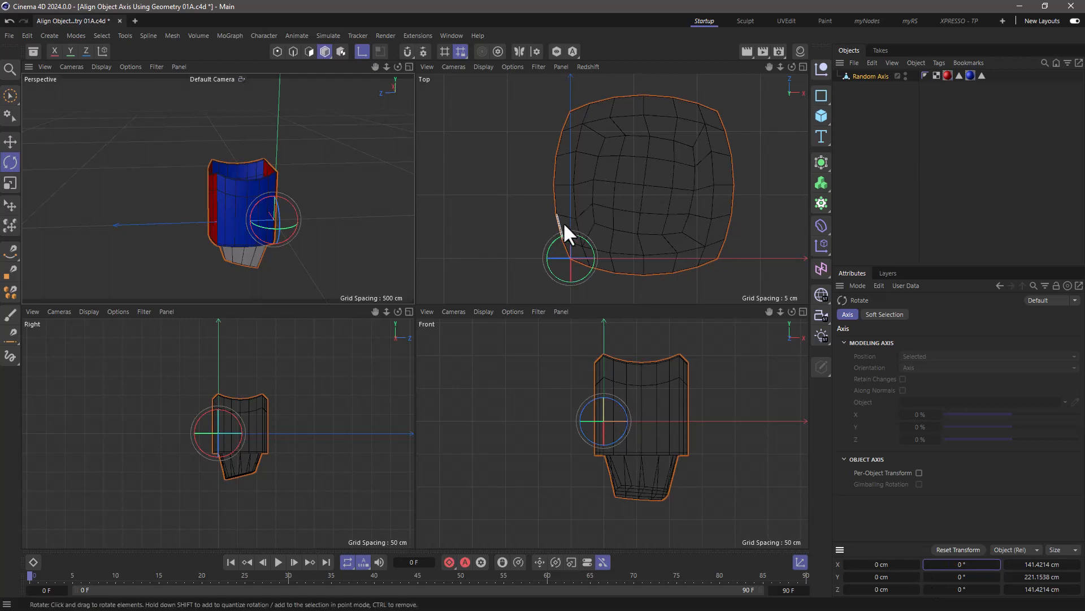